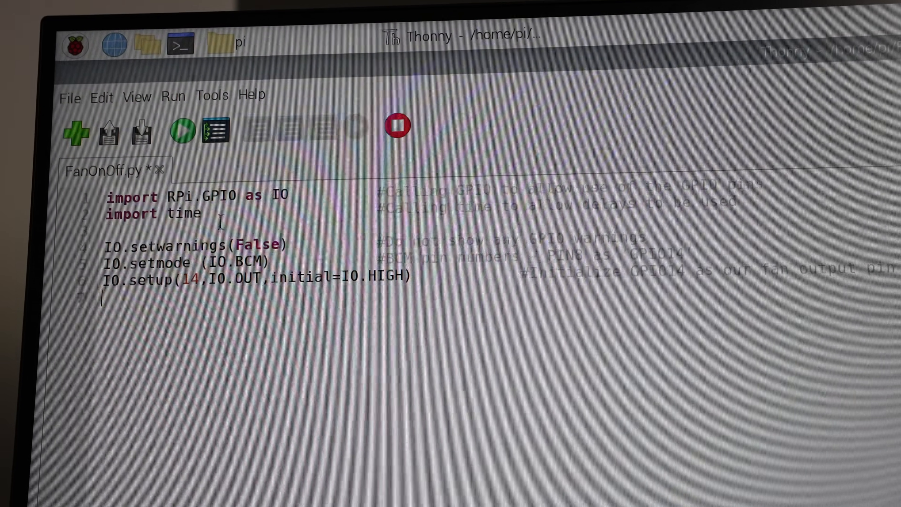
mouse_move(182, 127)
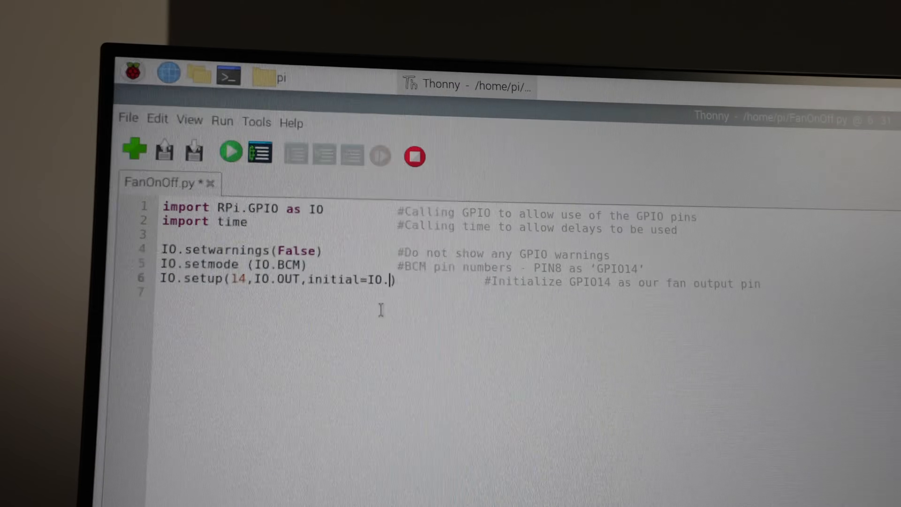
text(LO)
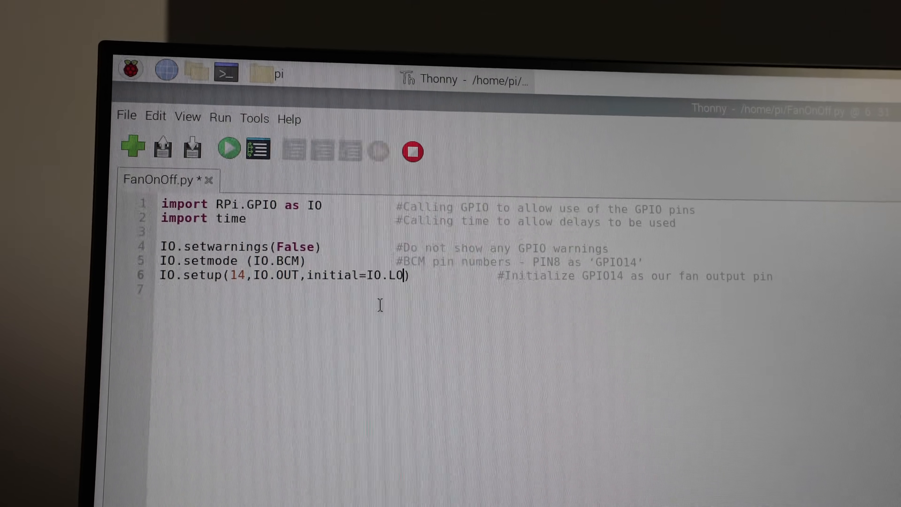